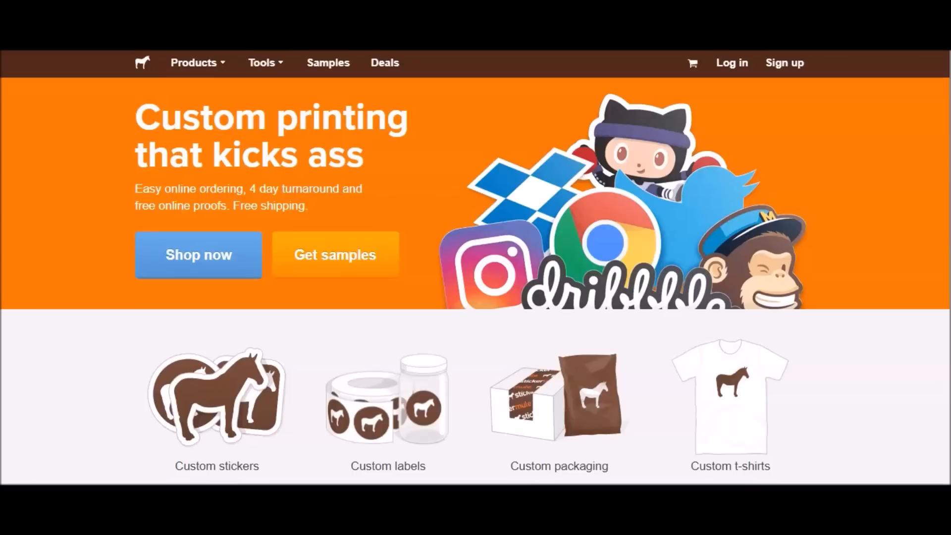
Step: Browse Sticker Mule's Current openings list from accounting assistant down to industrial automation technician
scroll(down, 3)
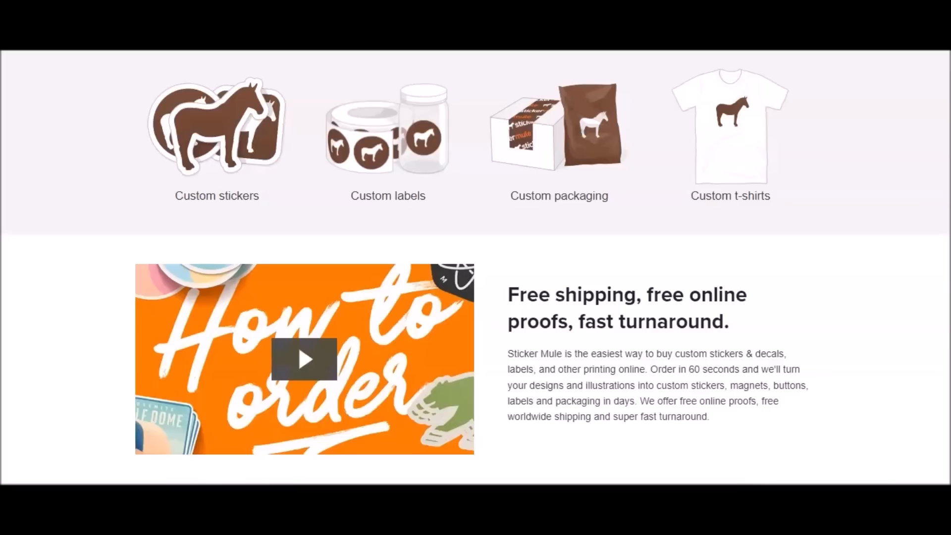
scroll(down, 3)
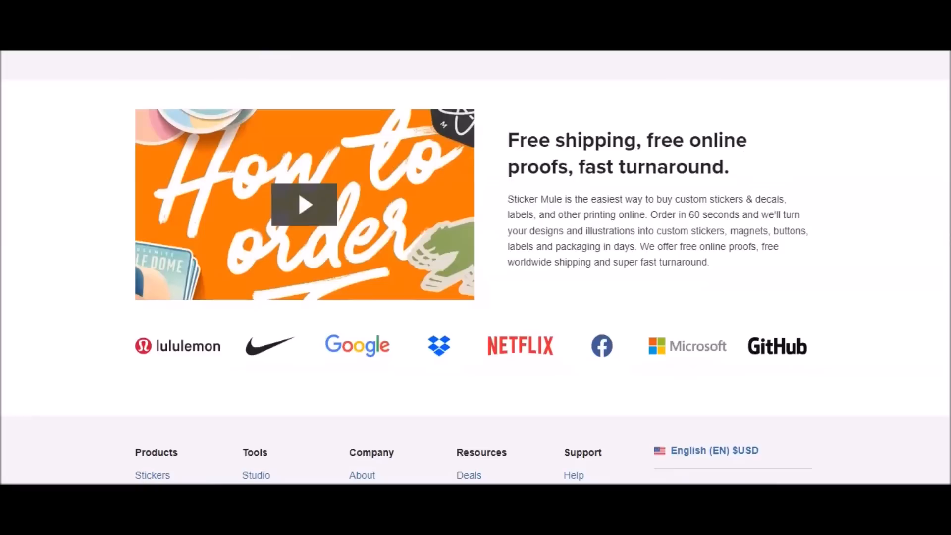
scroll(down, 3)
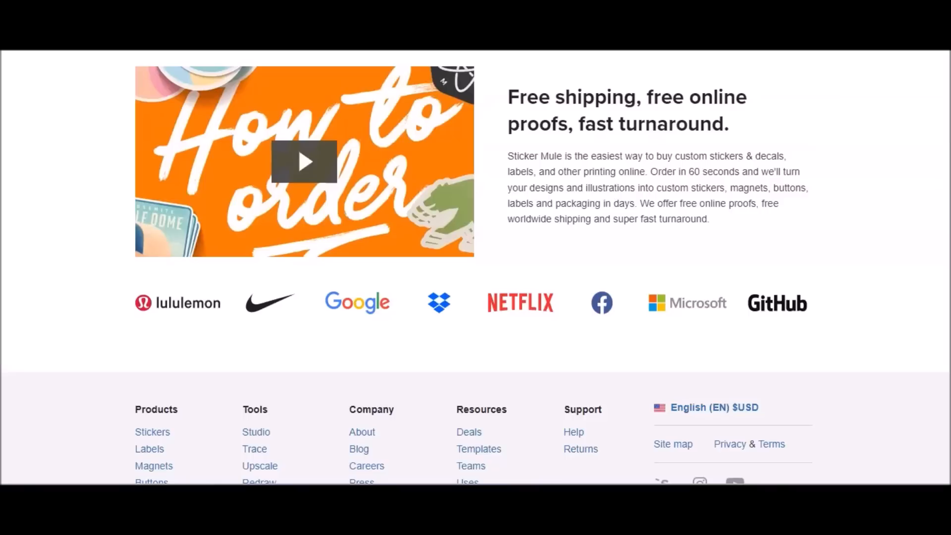
scroll(up, 3)
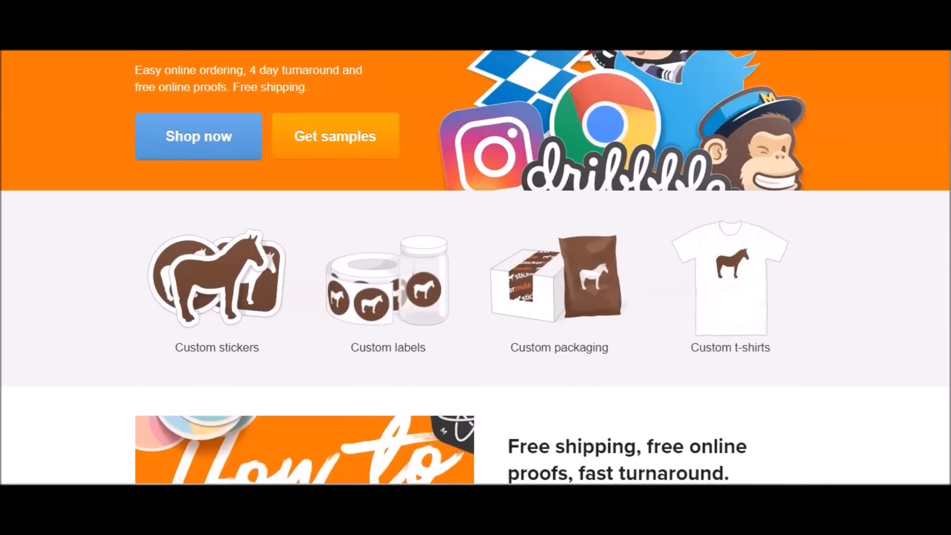
scroll(up, 3)
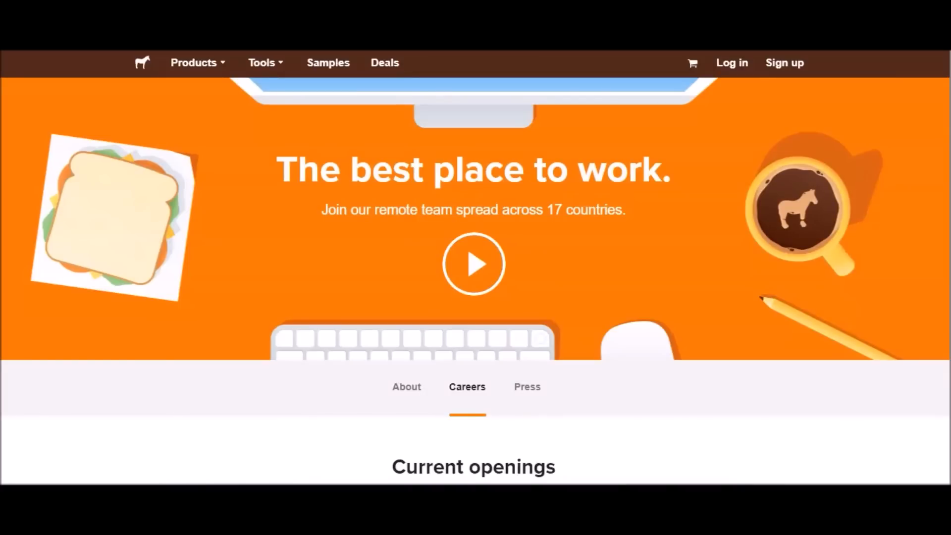
scroll(down, 3)
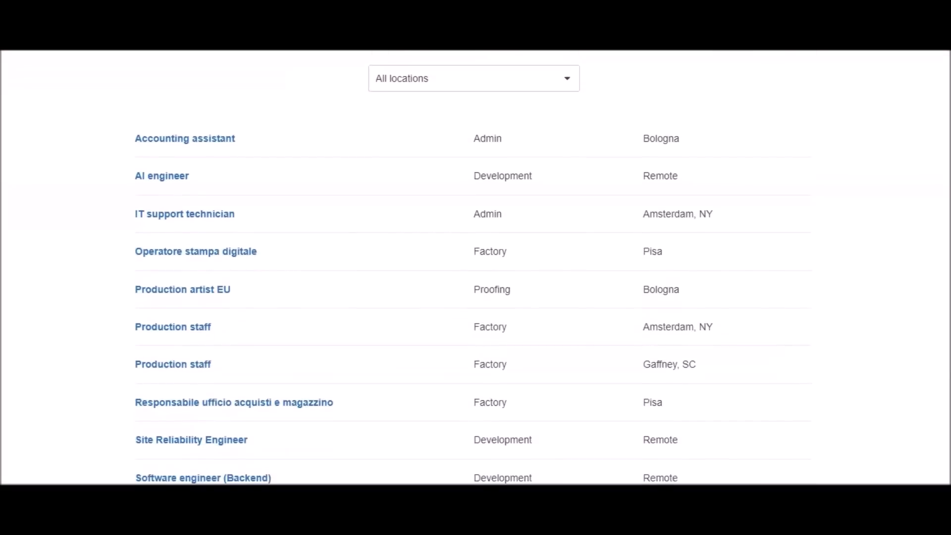
scroll(down, 3)
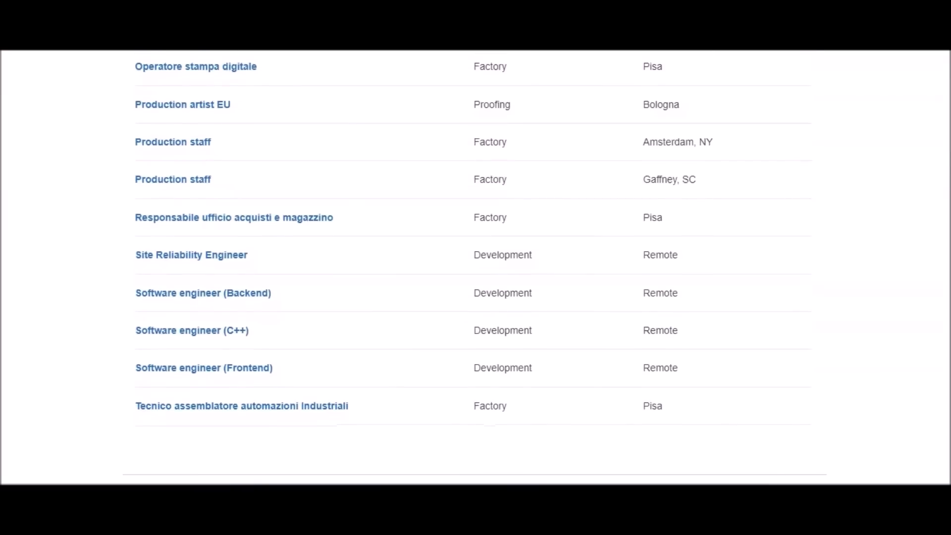
scroll(up, 3)
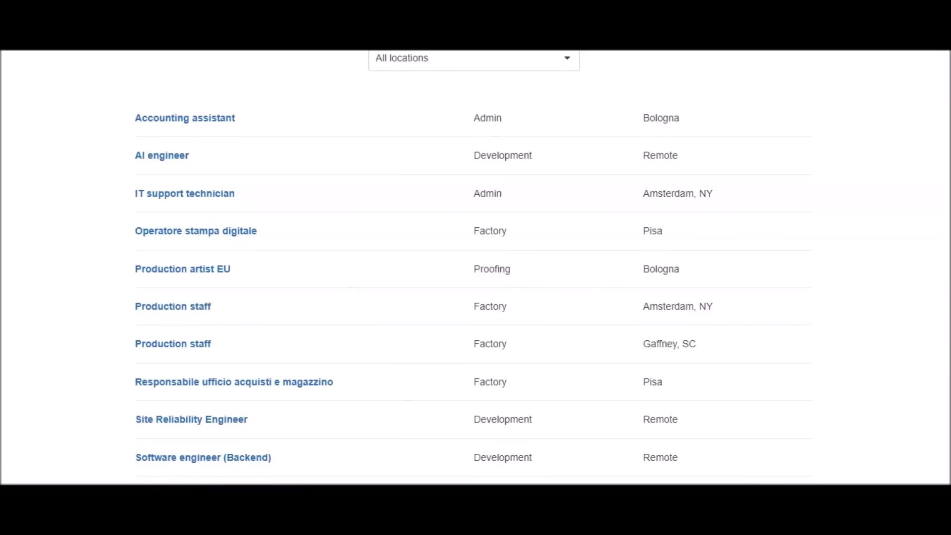
scroll(down, 3)
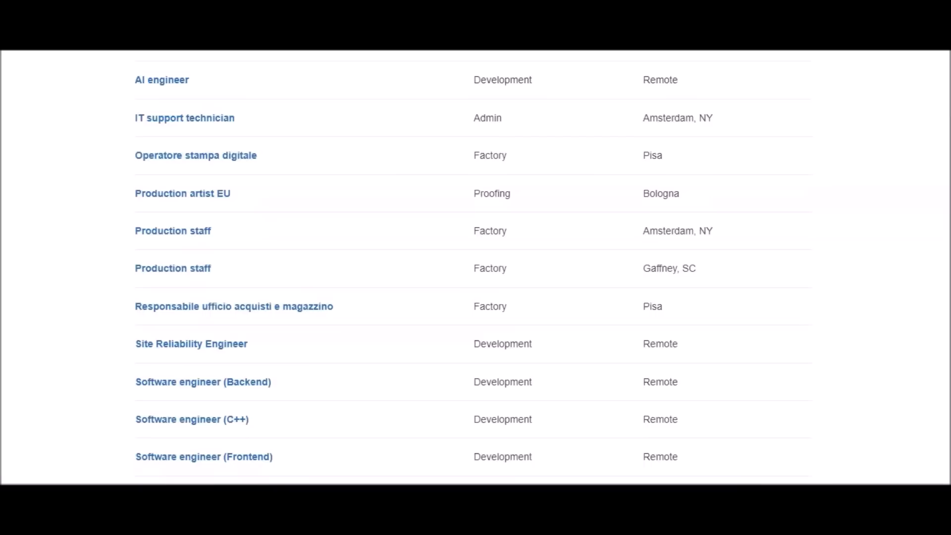
scroll(down, 3)
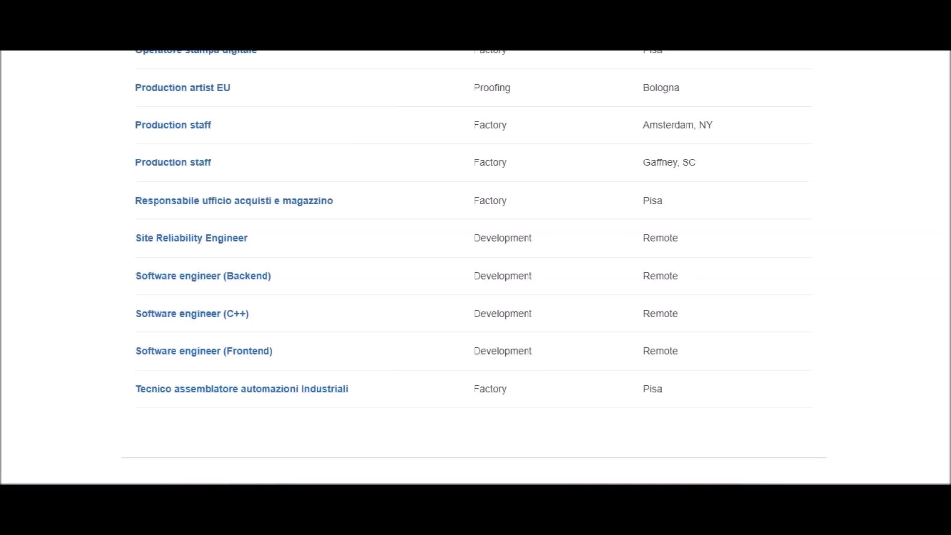
Step: Open the Site Reliability Engineer posting and read down to its $135k+ compensation and benefits
click(190, 236)
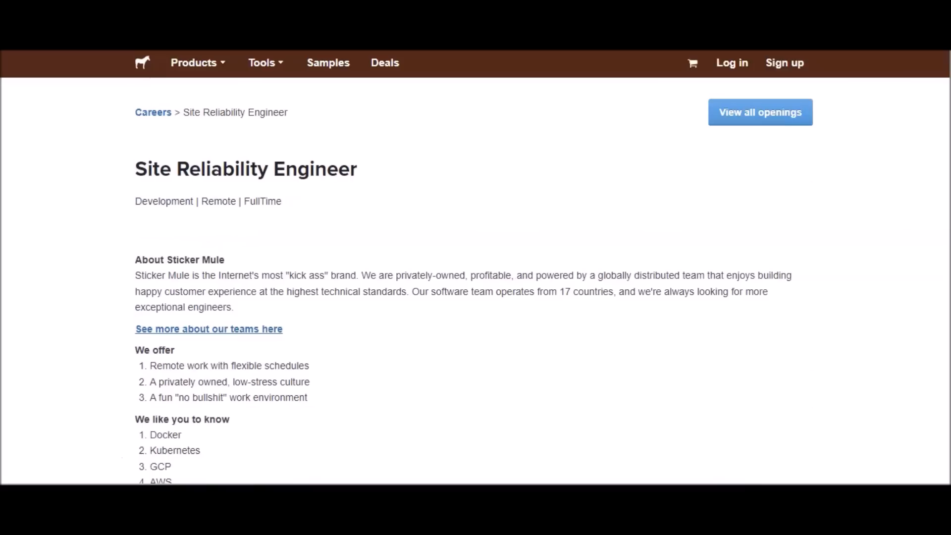
scroll(down, 3)
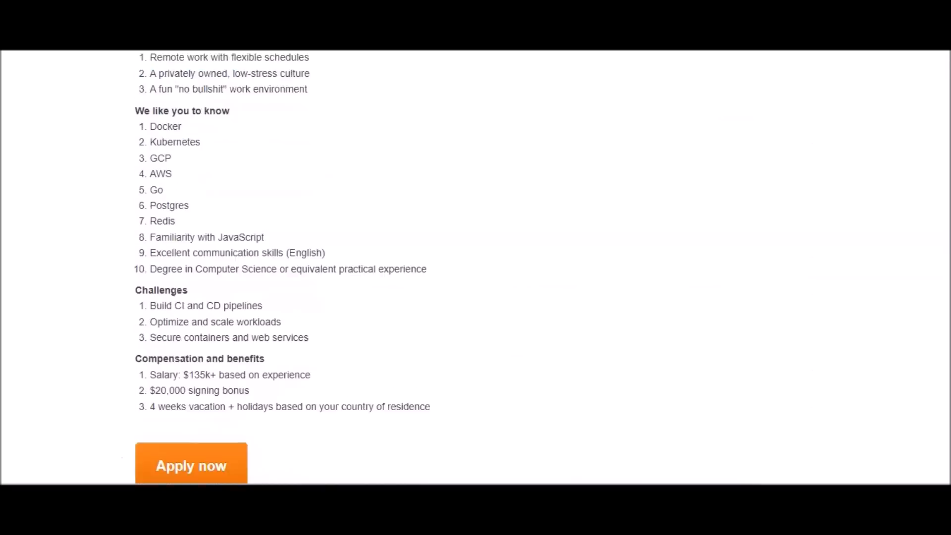
scroll(down, 3)
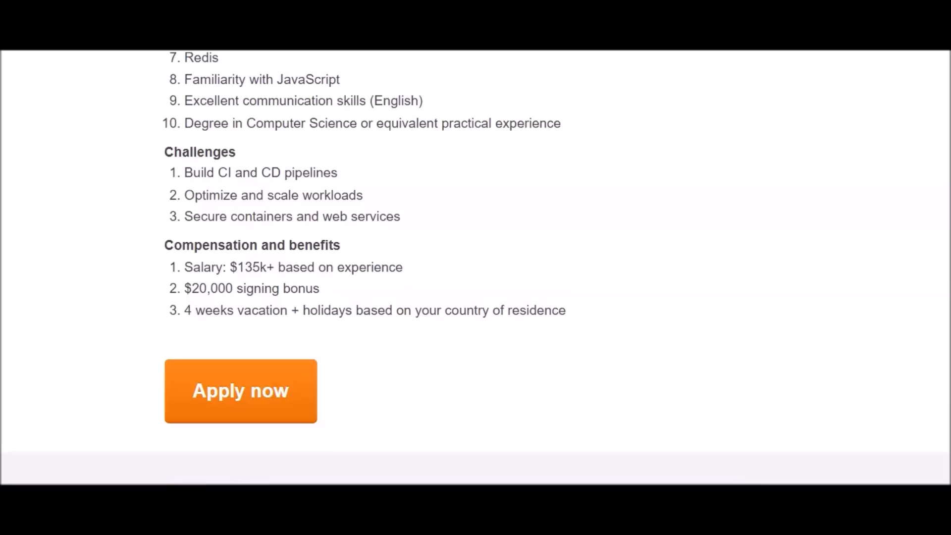
Step: Review the Compensation and benefits list, then scroll back to the 'We like you to know' skills list and challenges
scroll(up, 3)
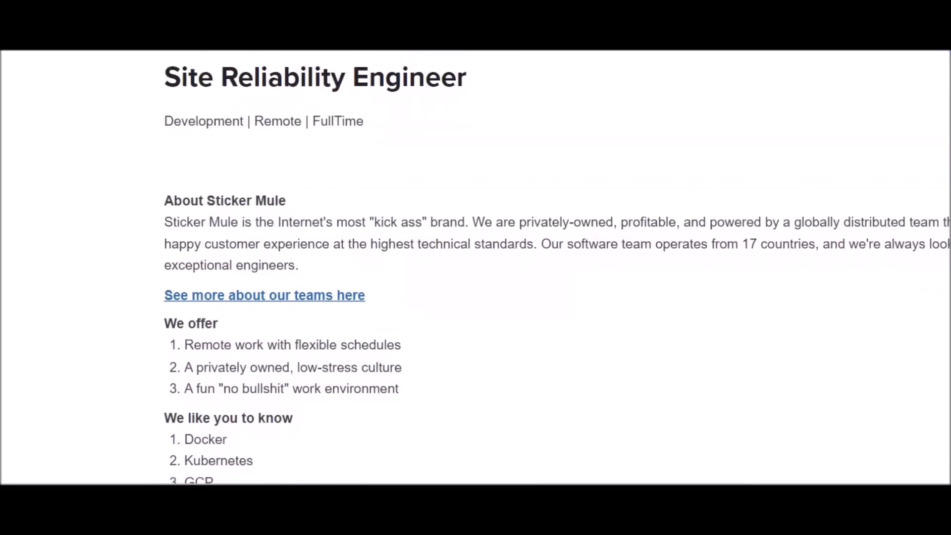
scroll(down, 3)
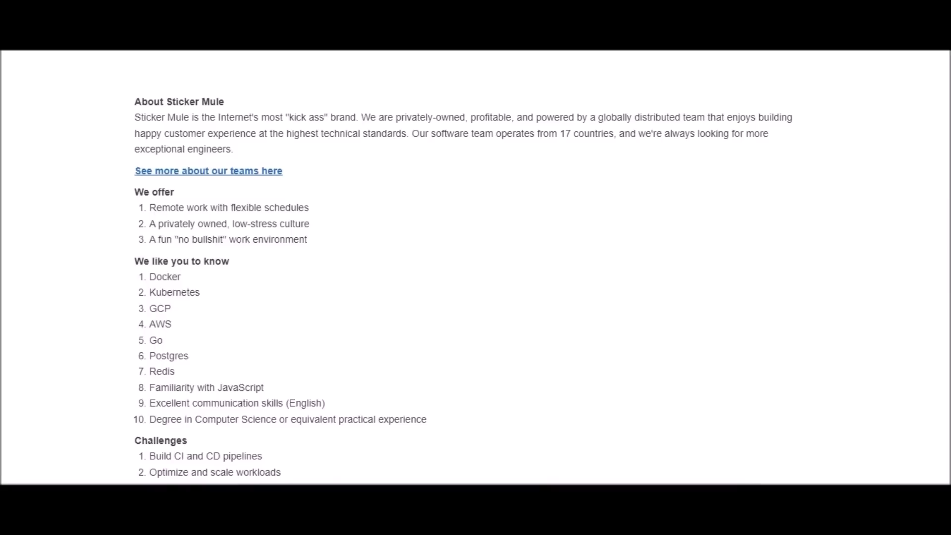
scroll(down, 3)
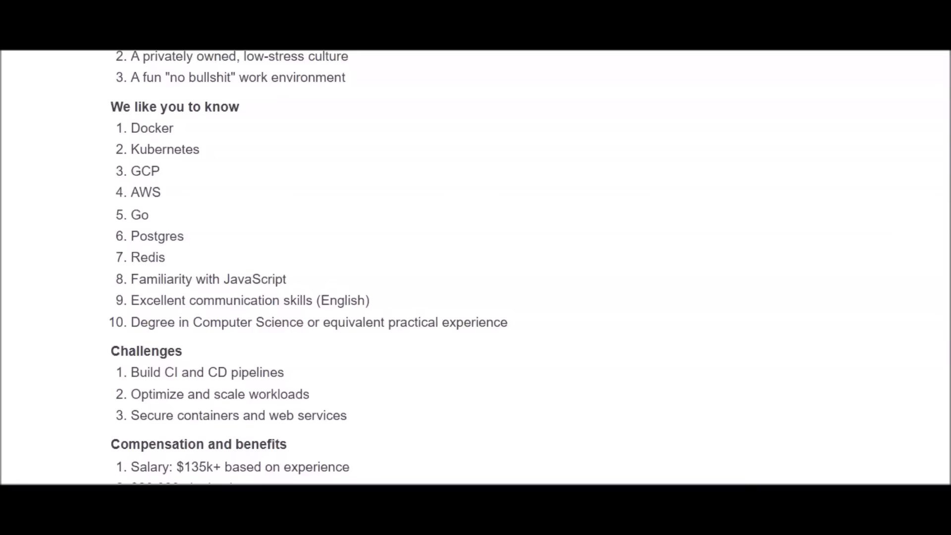
scroll(down, 3)
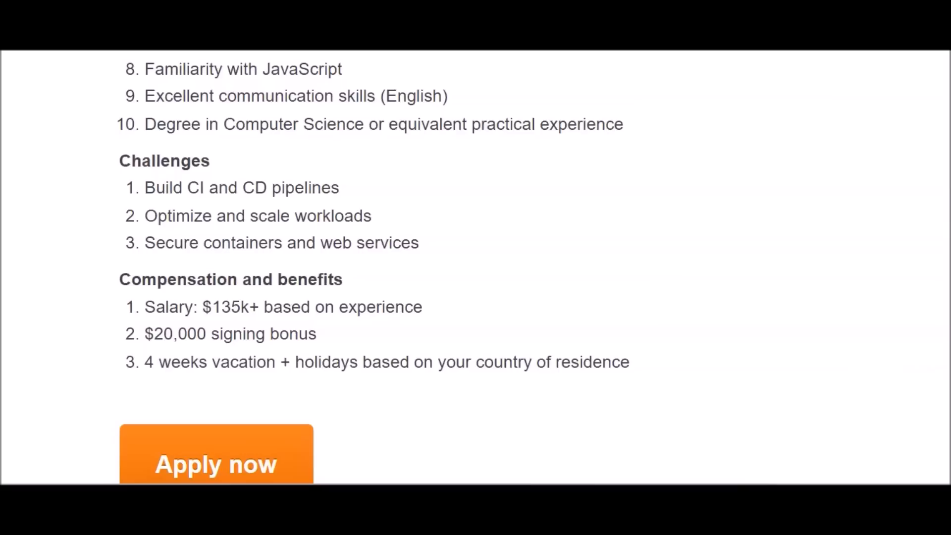
scroll(up, 3)
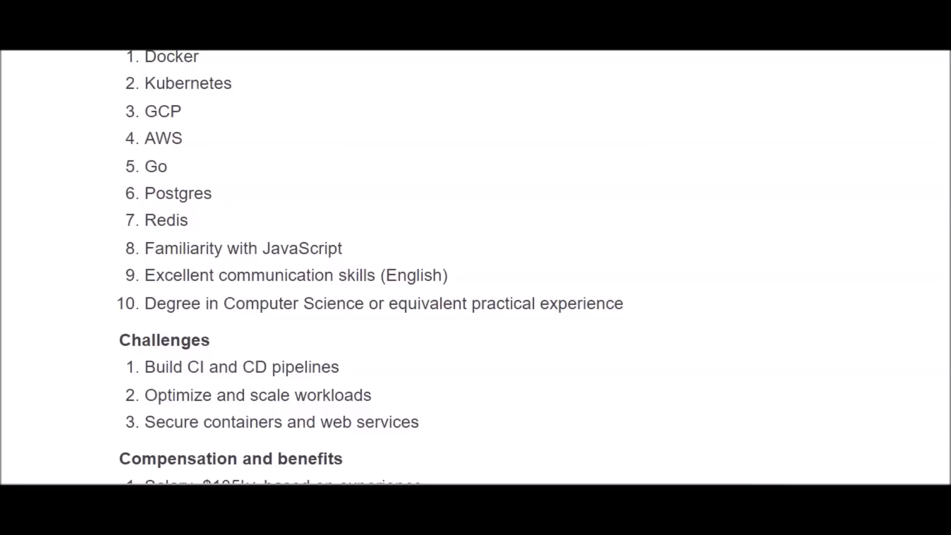
scroll(up, 3)
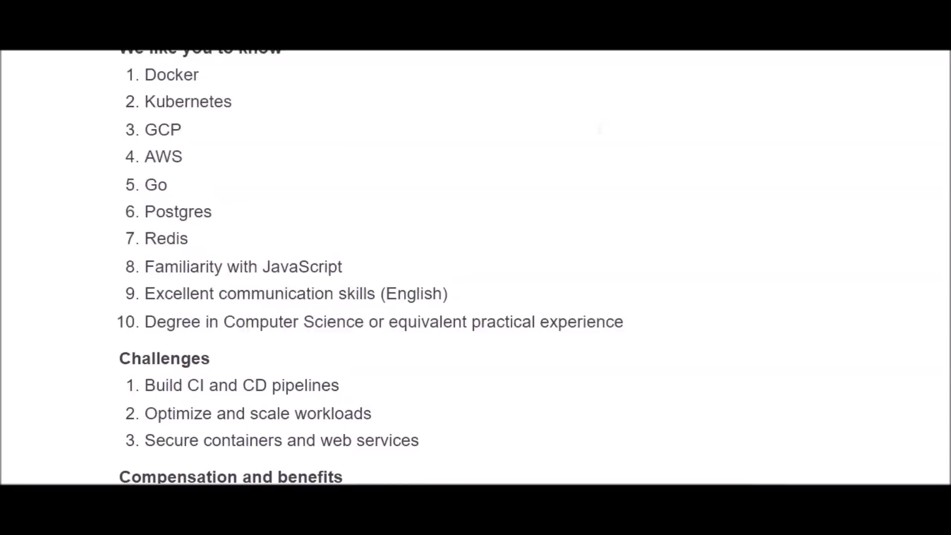
Step: Switch to the Files.com Jobs Customer Support Engineer posting with its remote location and $100,000 salary
scroll(up, 3)
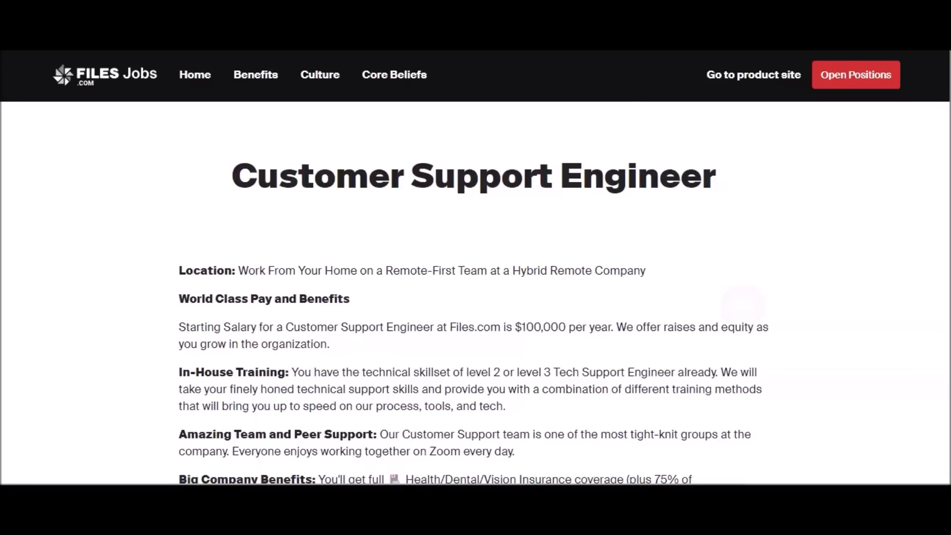
Step: Scroll to the World Class Pay and Benefits section: health insurance, 401(k) matching, 11 holidays, 20 PTO days
scroll(down, 3)
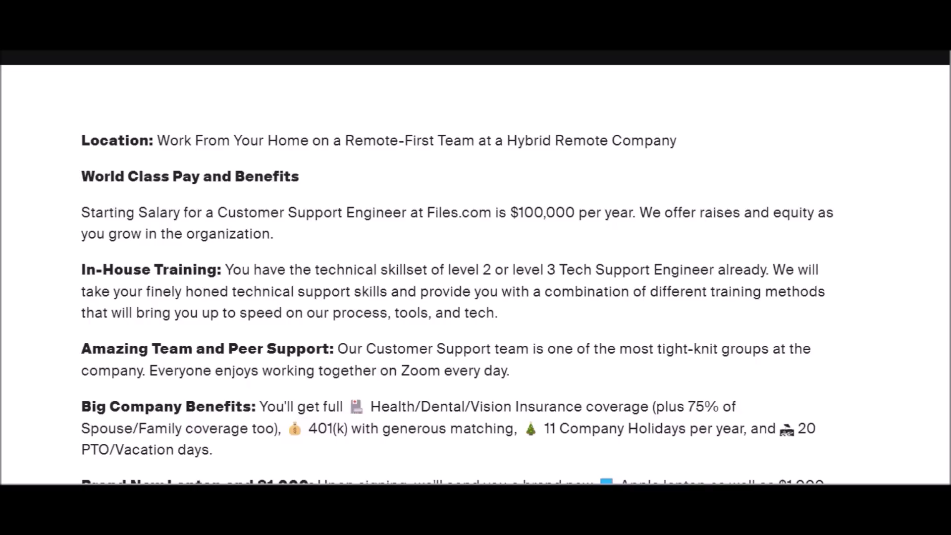
Step: Scroll past Big Company Benefits to the laptop stipend, 100% Remote Opportunity travel details and About Files.com
scroll(down, 3)
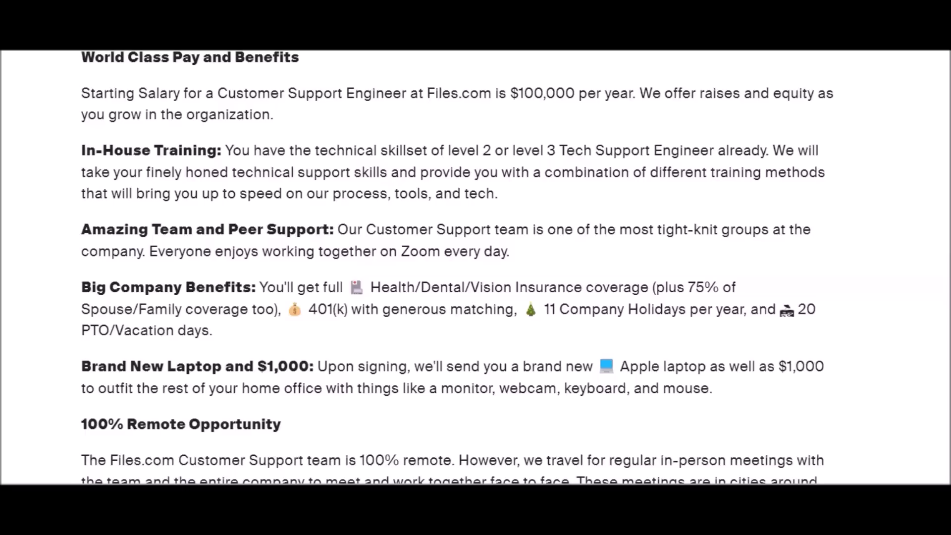
scroll(down, 3)
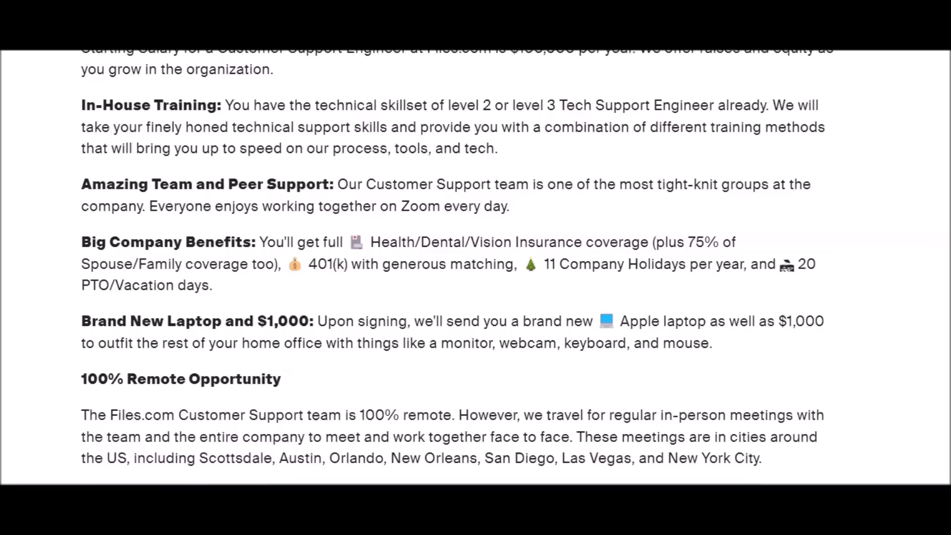
scroll(down, 3)
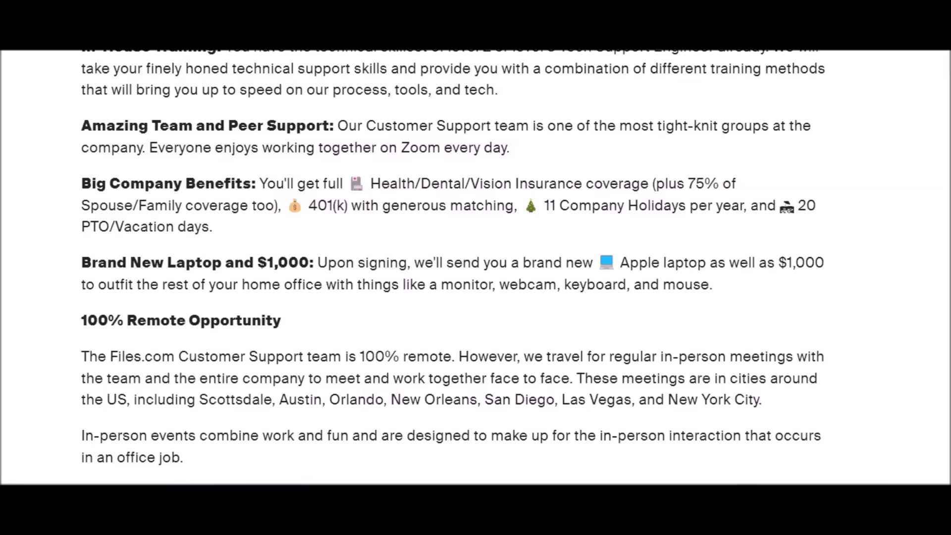
scroll(down, 3)
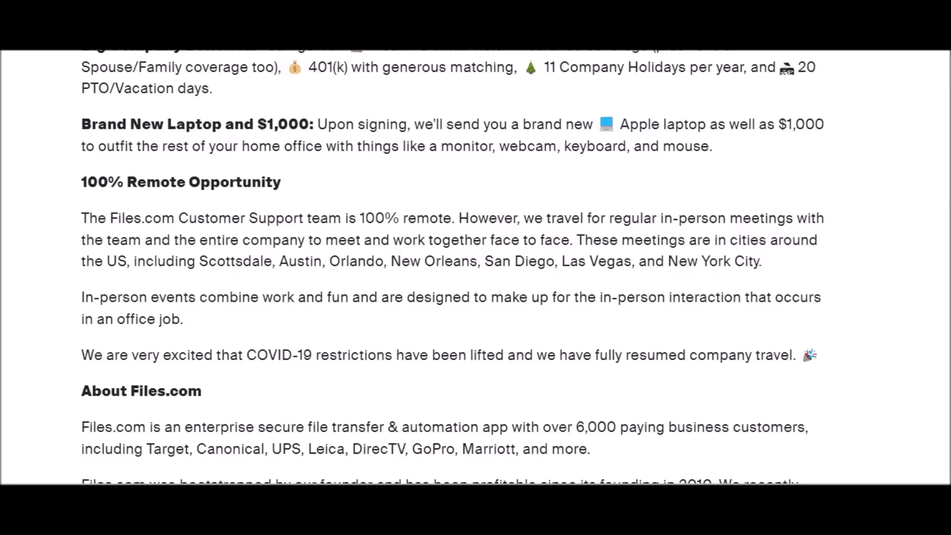
scroll(down, 3)
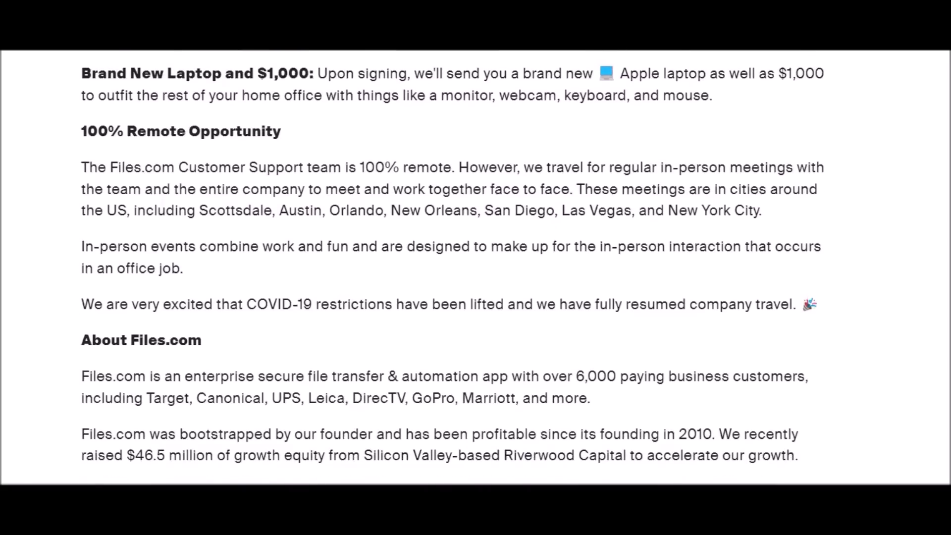
Step: Read through 'In this role, you will be' and 'About You' to the page end, then return to the top
scroll(down, 3)
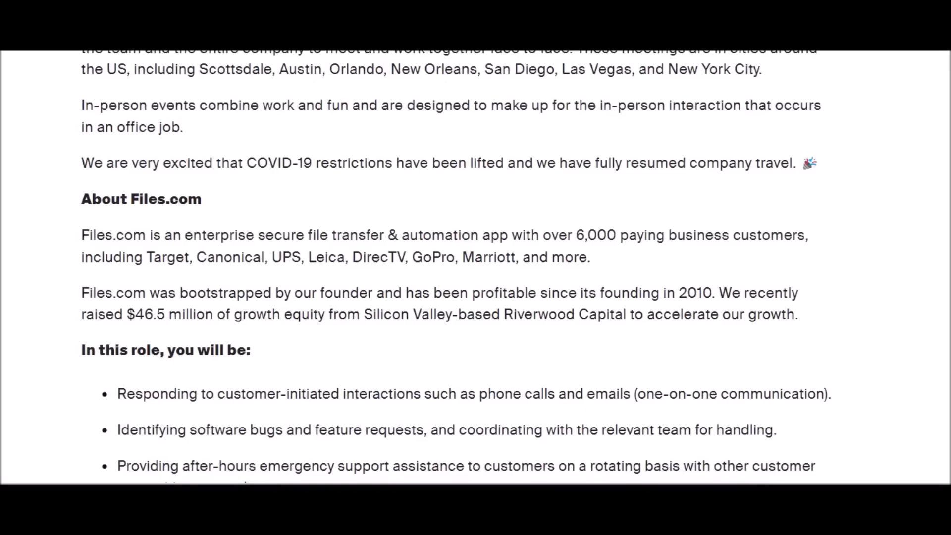
scroll(down, 3)
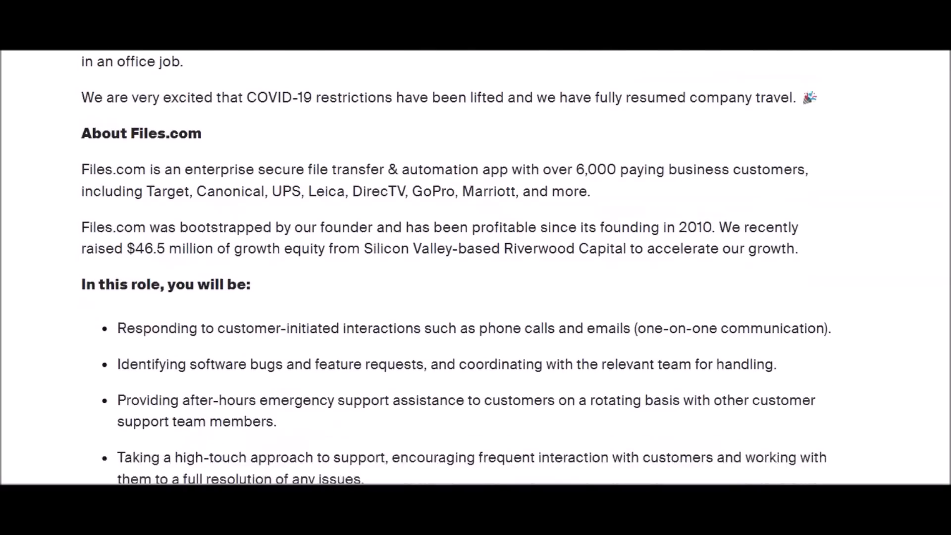
scroll(down, 3)
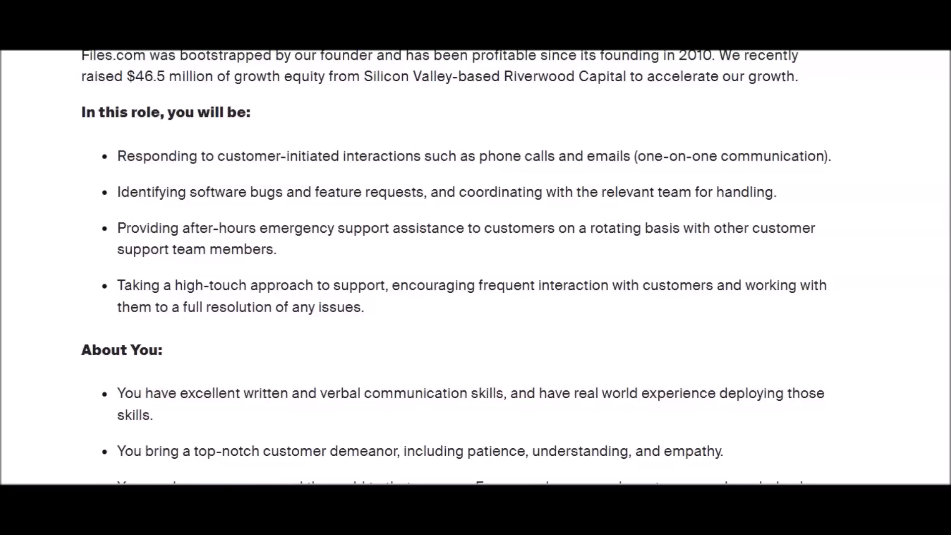
scroll(down, 3)
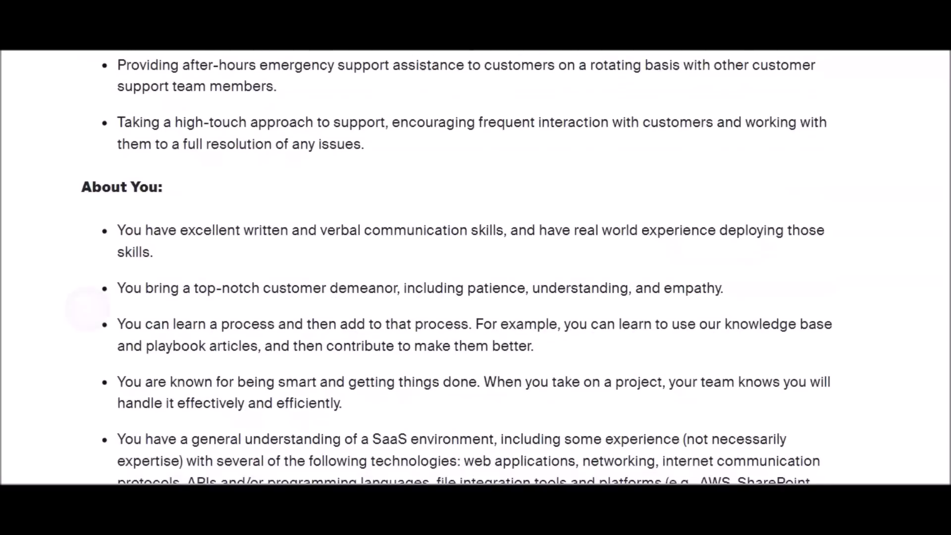
scroll(down, 3)
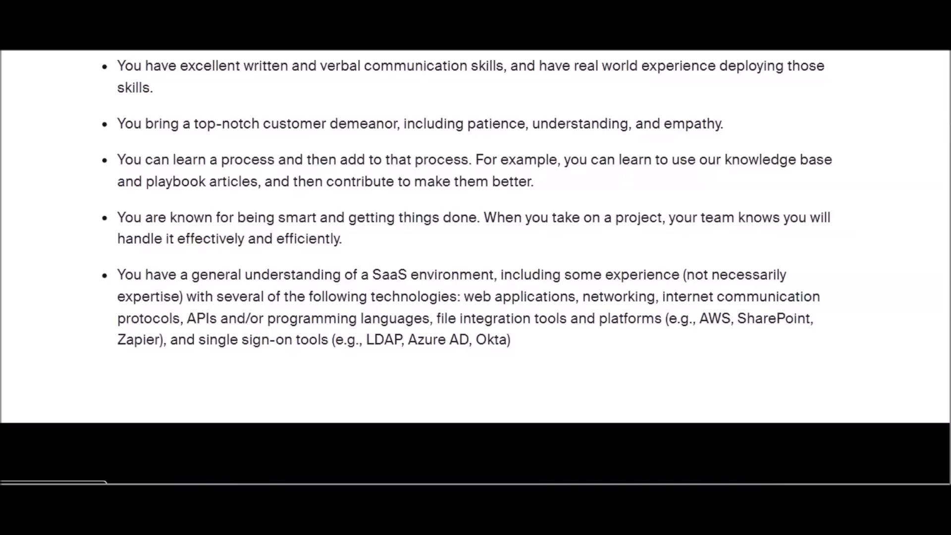
scroll(up, 3)
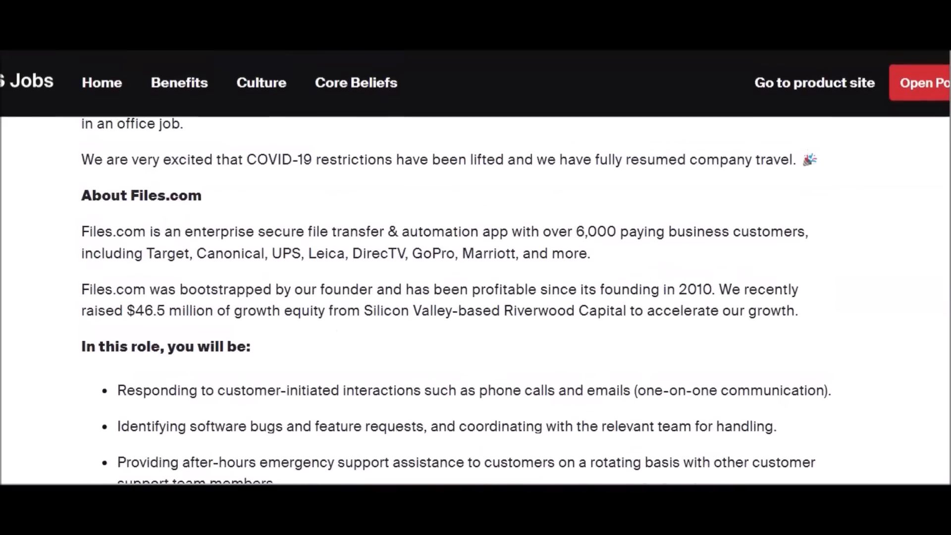
scroll(up, 3)
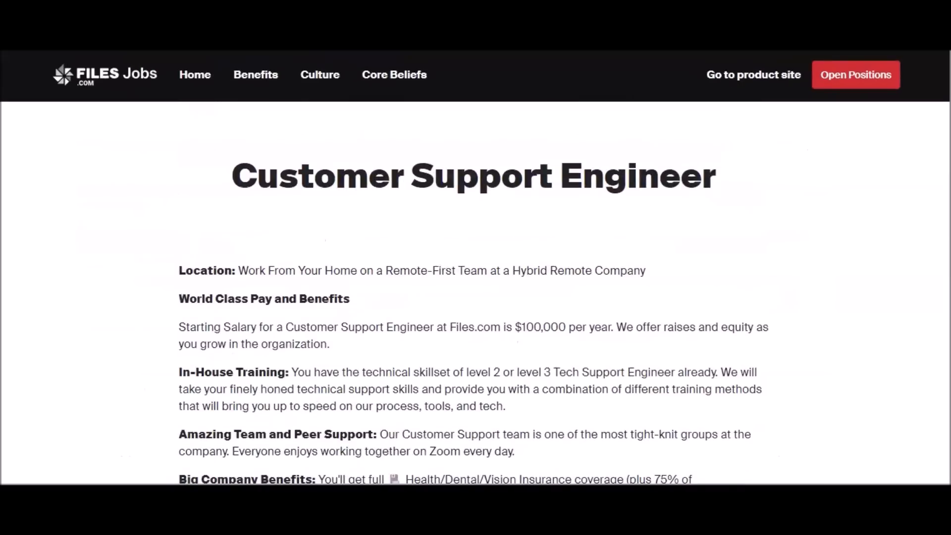